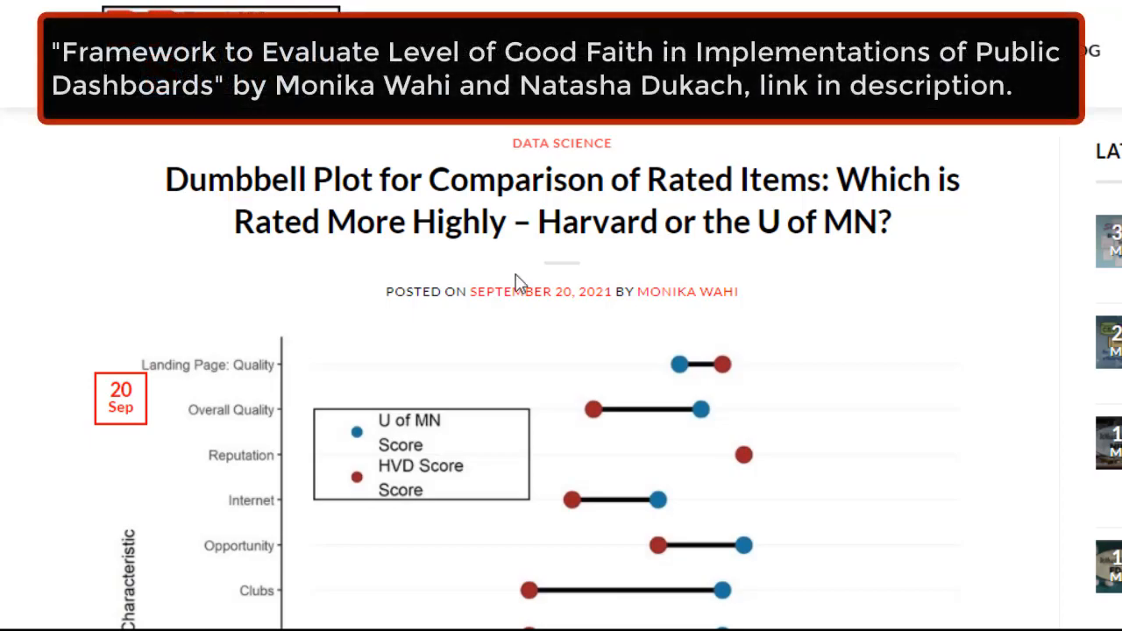
# Scroll the dumbbell plot script to view the data frame and numeric conversion code
pyautogui.scroll(-3)
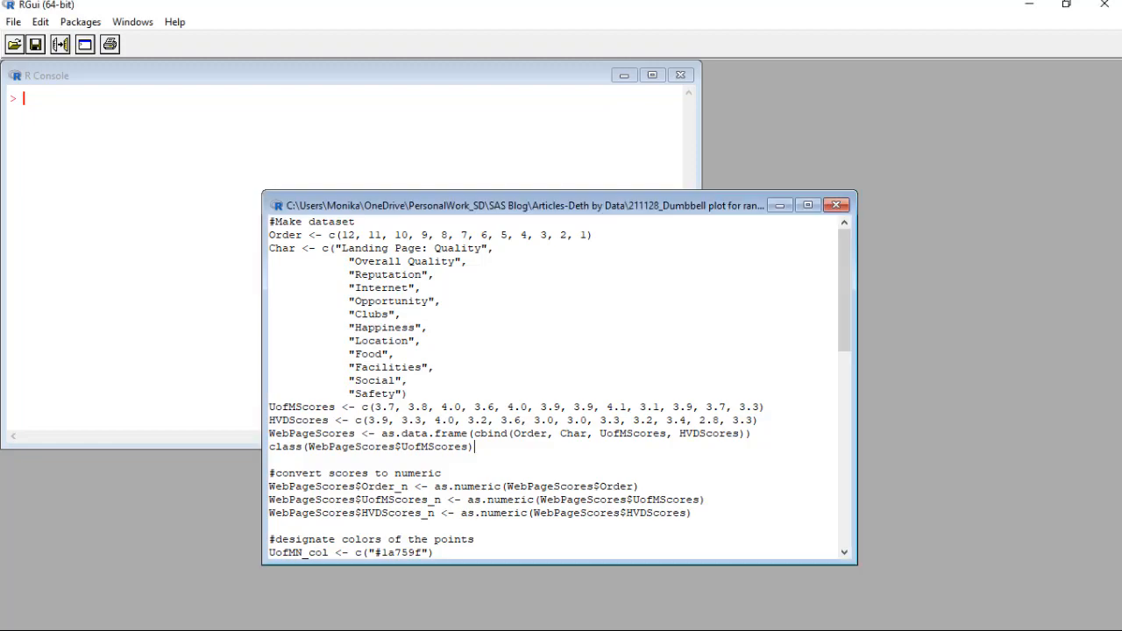
pyautogui.moveTo(18, 523)
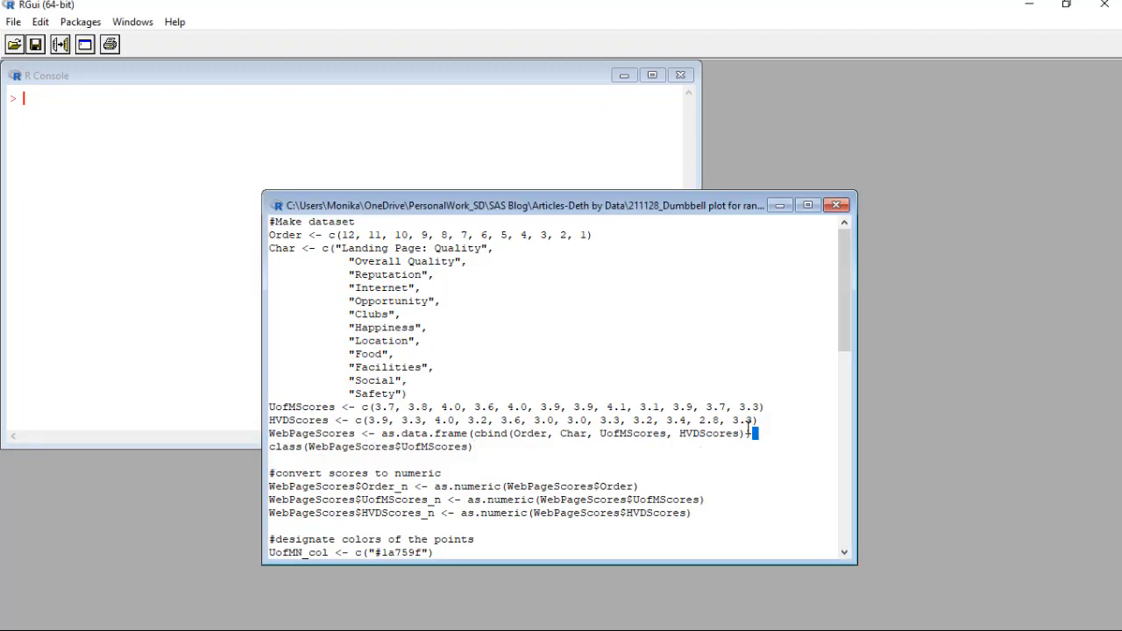
# Highlight the #Make dataset block to run it in the console
pyautogui.moveTo(270, 221); pyautogui.dragTo(759, 433)
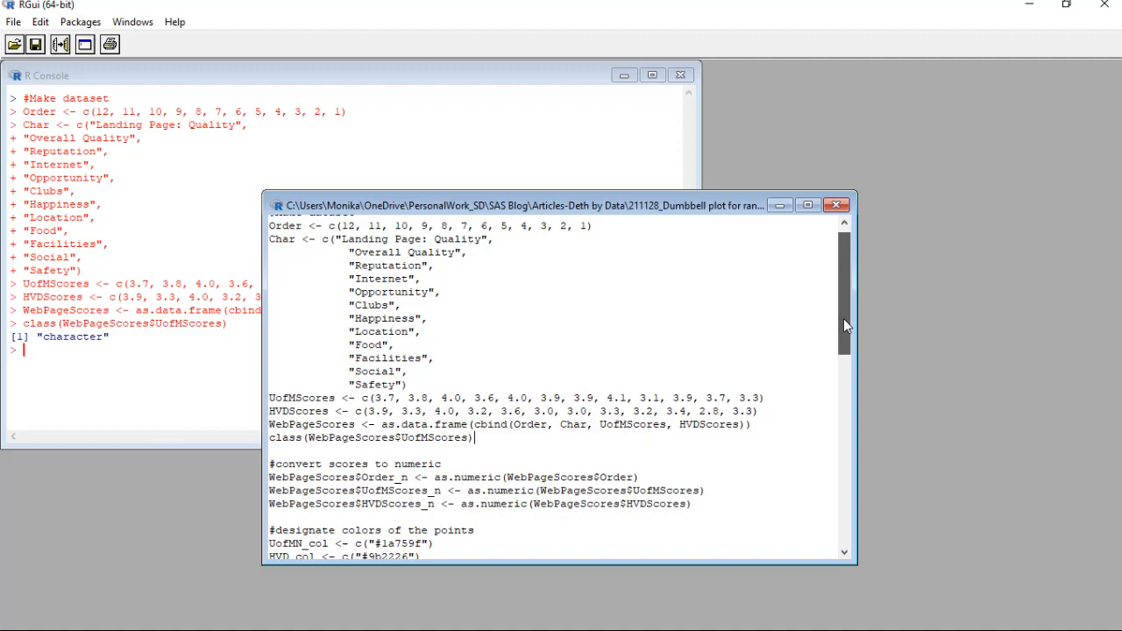
pyautogui.scroll(-3)
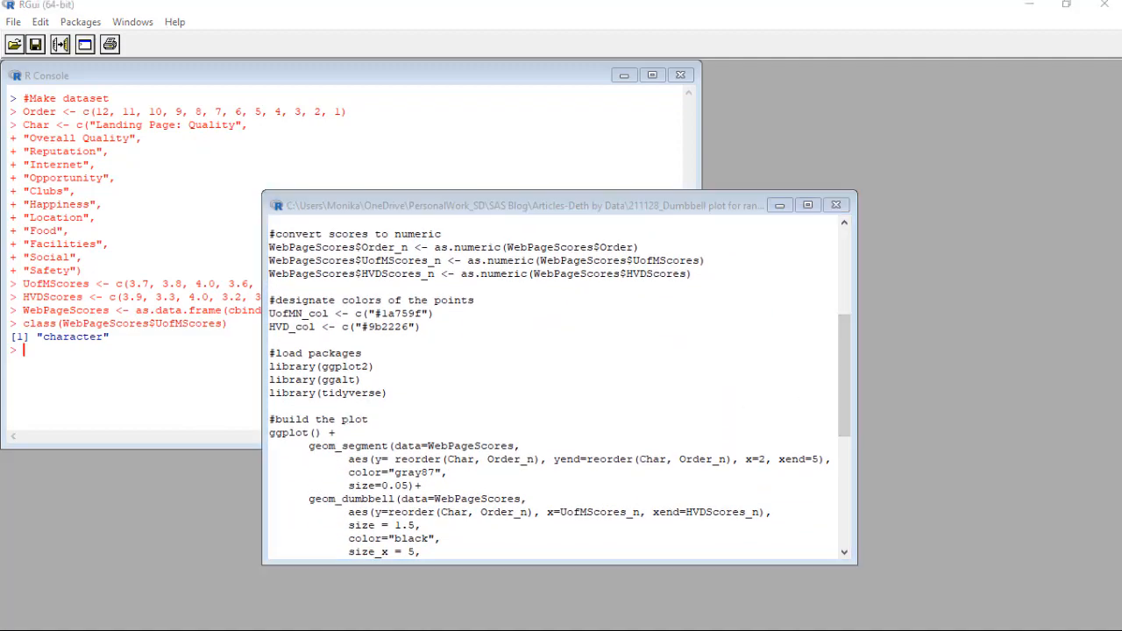
pyautogui.moveTo(237, 210); pyautogui.dragTo(772, 303)
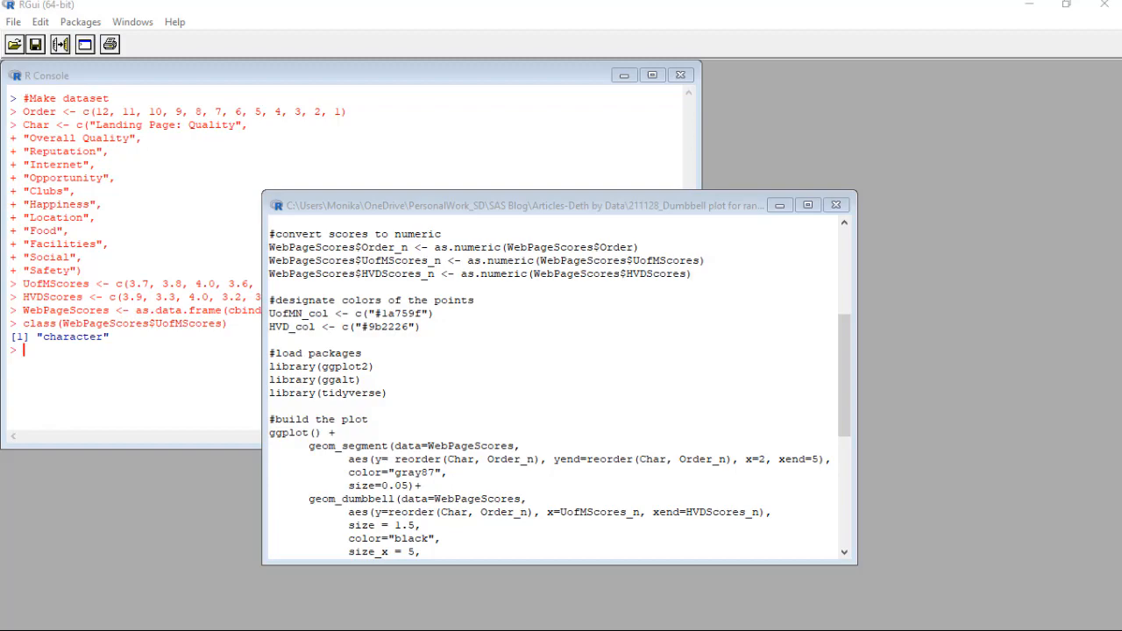
# Highlight the three as.numeric lines under #convert scores to numeric
pyautogui.moveTo(269, 235); pyautogui.dragTo(692, 275)
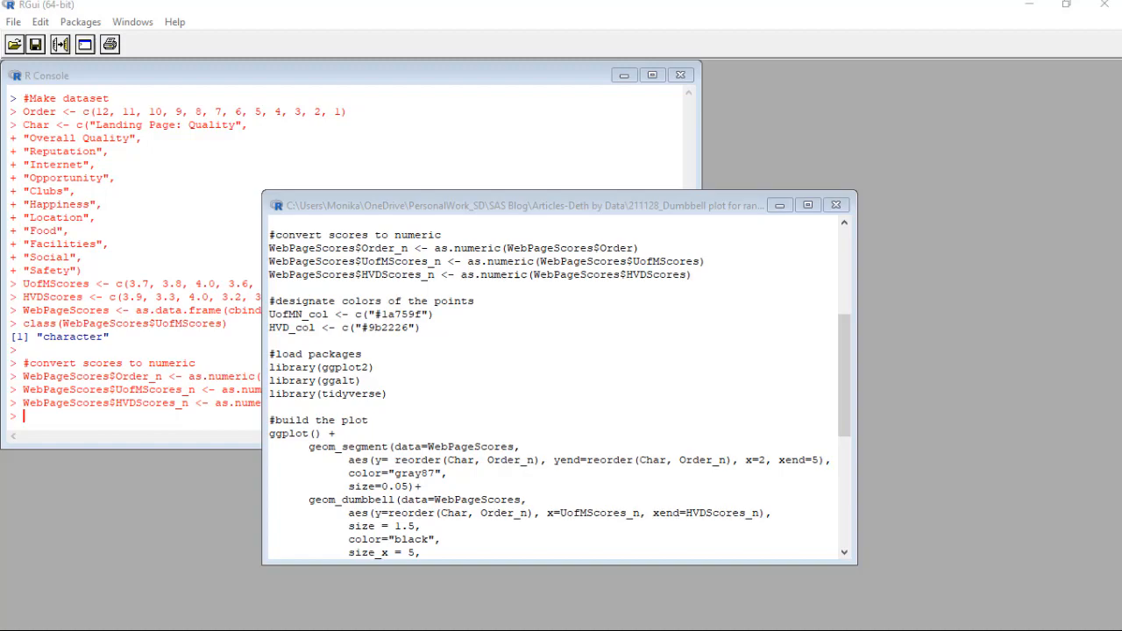
# Highlight the colour assignment and ggplot2, ggalt, tidyverse loading lines
pyautogui.click(494, 407)
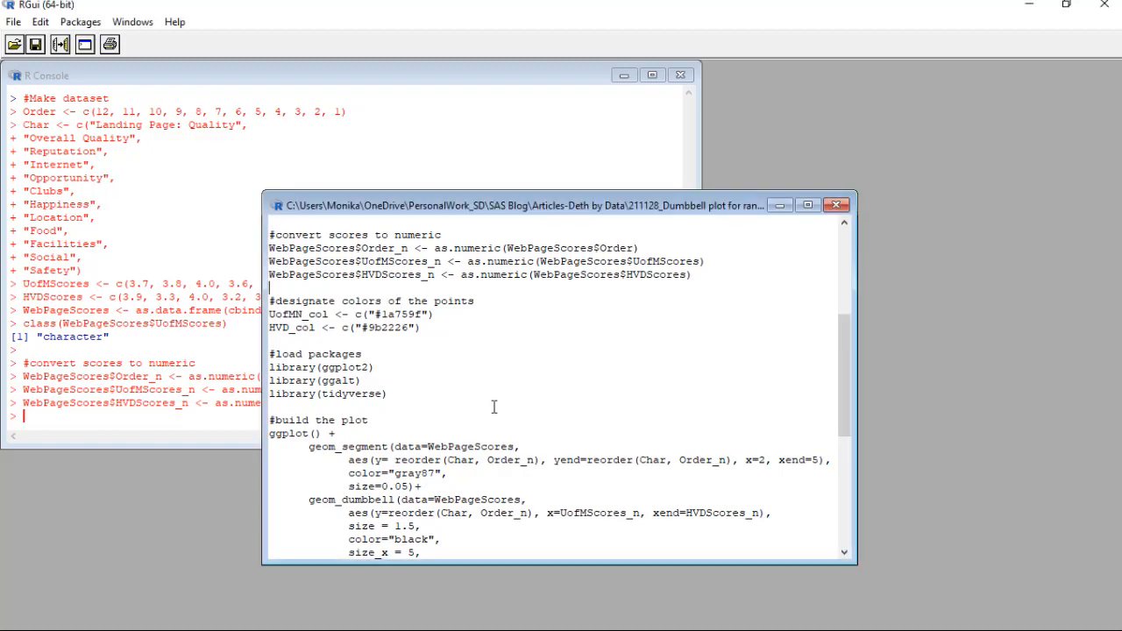
pyautogui.moveTo(269, 301); pyautogui.dragTo(421, 327)
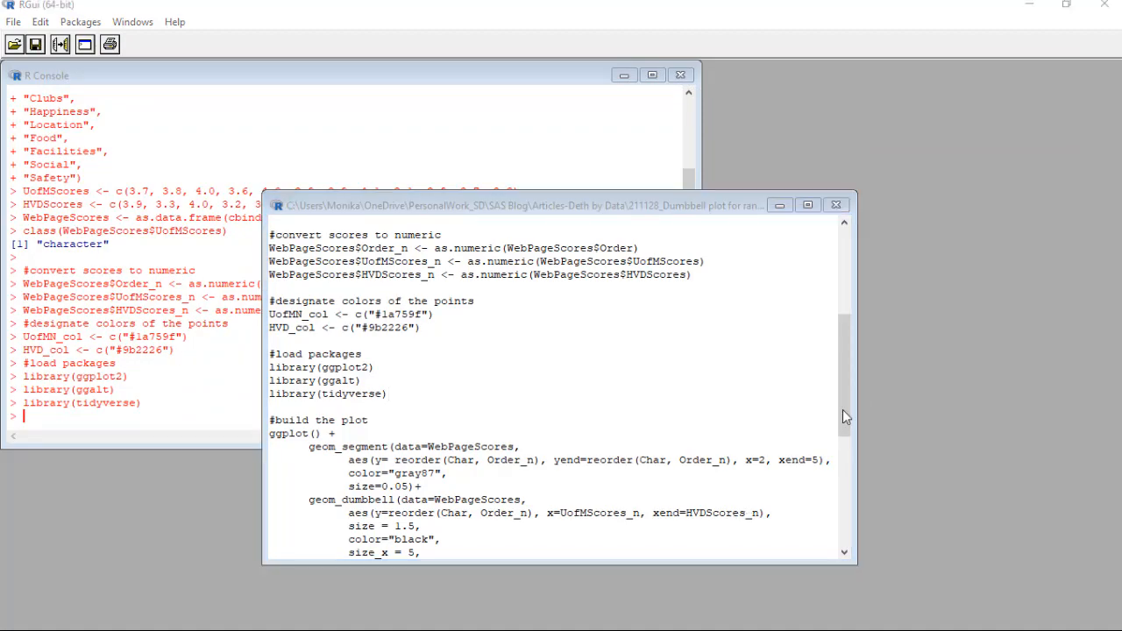
pyautogui.scroll(-3)
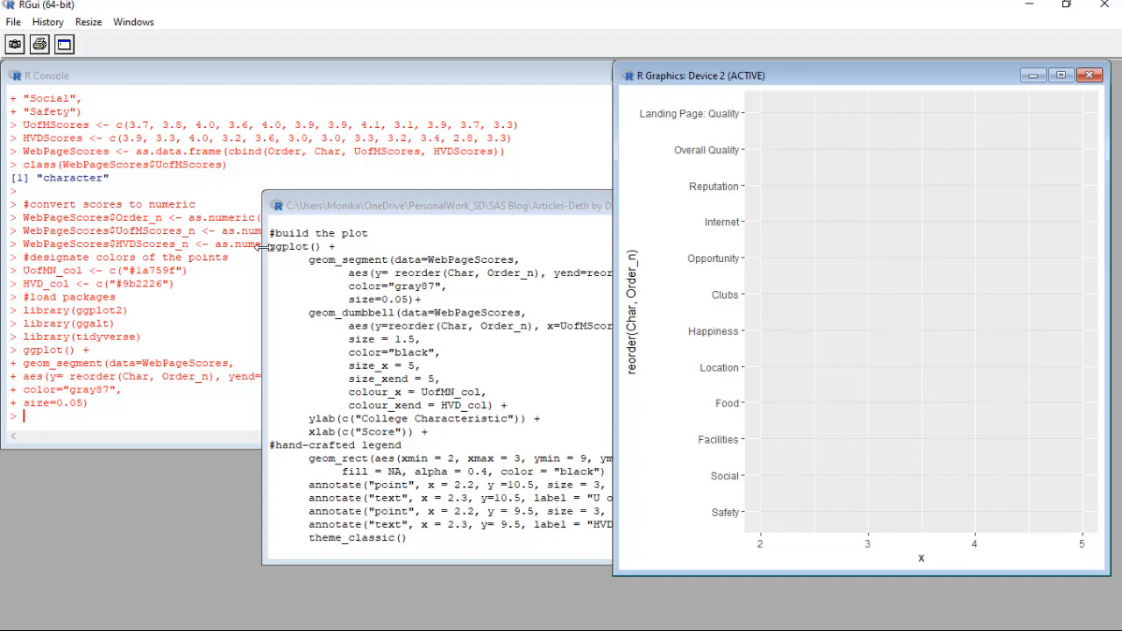
pyautogui.moveTo(263, 247)
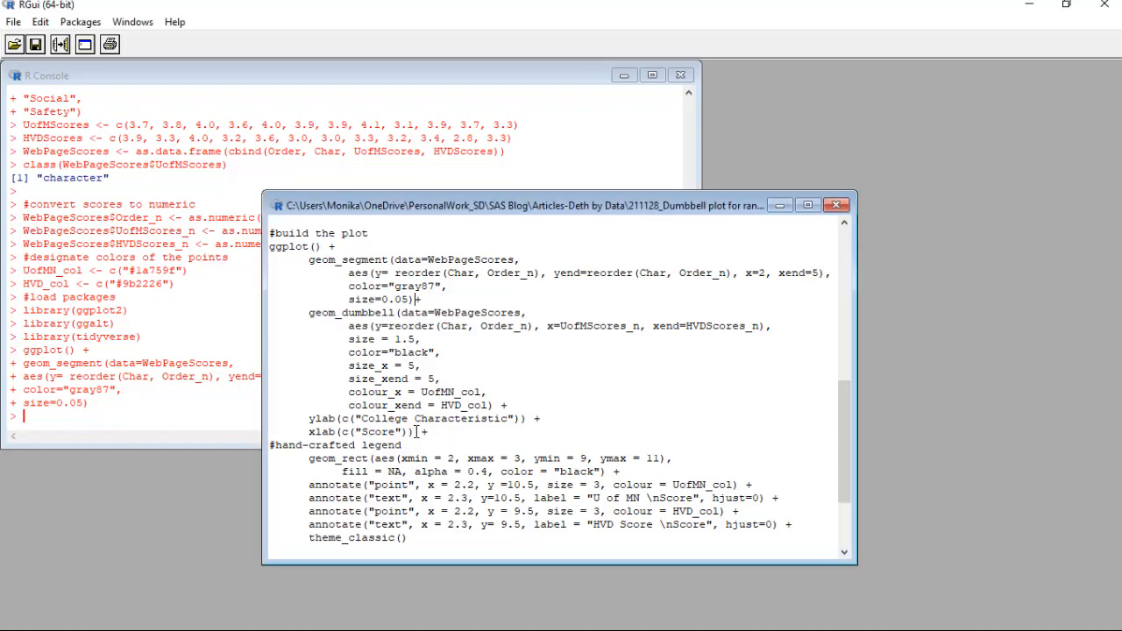
# Highlight ggplot() through xlab(c("Score")) in the script editor
pyautogui.moveTo(270, 247); pyautogui.dragTo(427, 432)
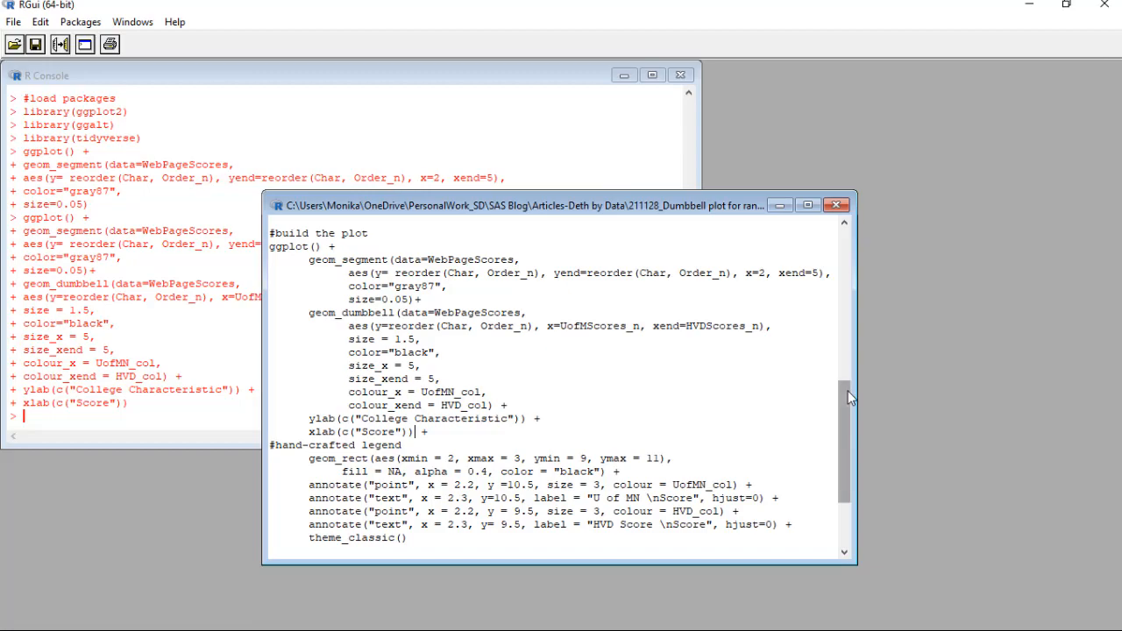
pyautogui.scroll(-3)
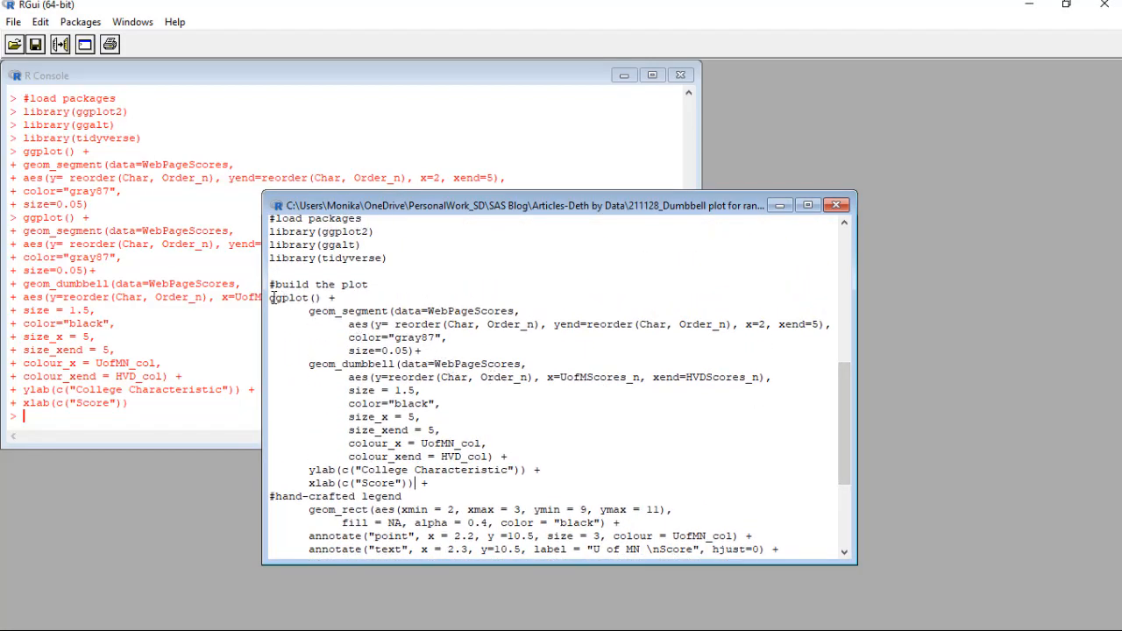
# Highlight ggplot() through colour_xend = HVD_col) + and scroll the script down
pyautogui.moveTo(270, 297); pyautogui.dragTo(412, 483)
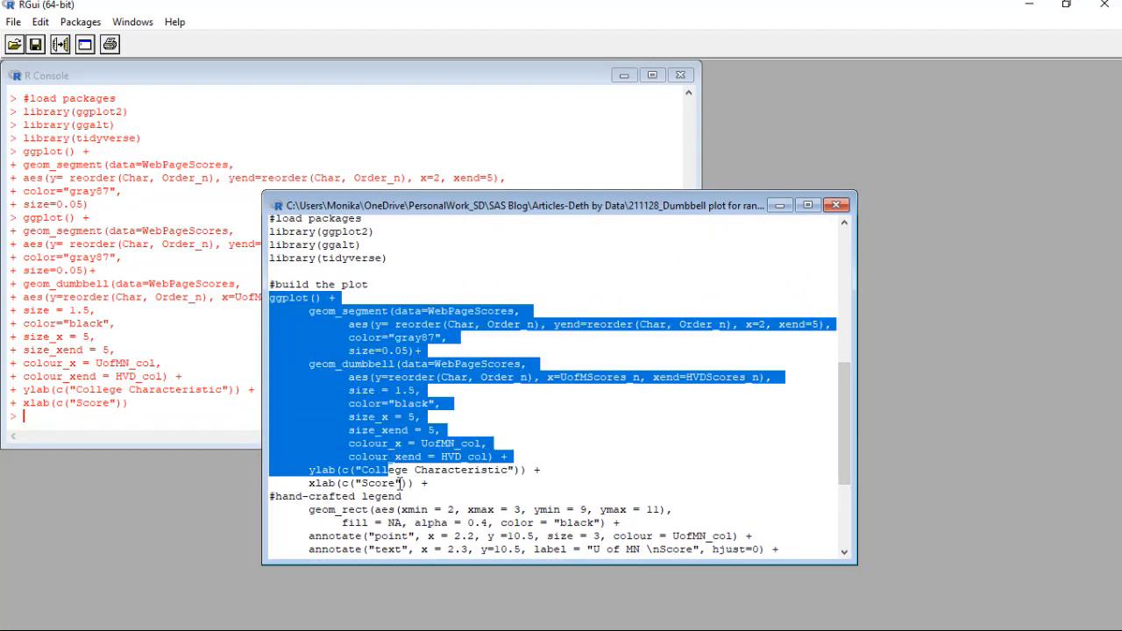
pyautogui.scroll(-3)
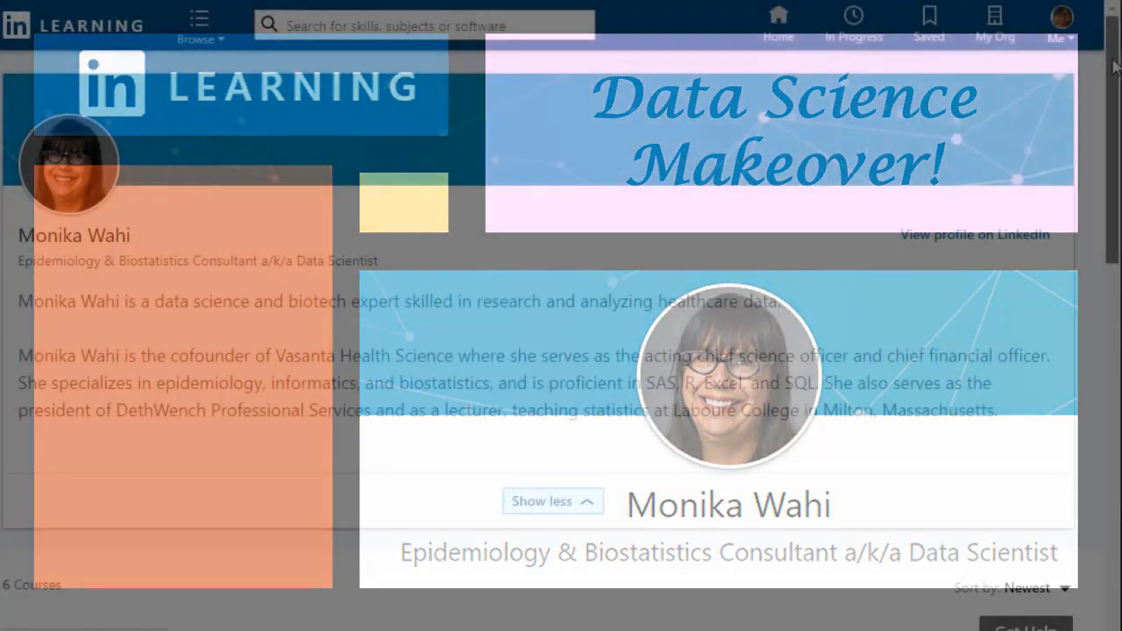
# Scroll the instructor's profile to her courses, including SAS Essential Training
pyautogui.scroll(-3)
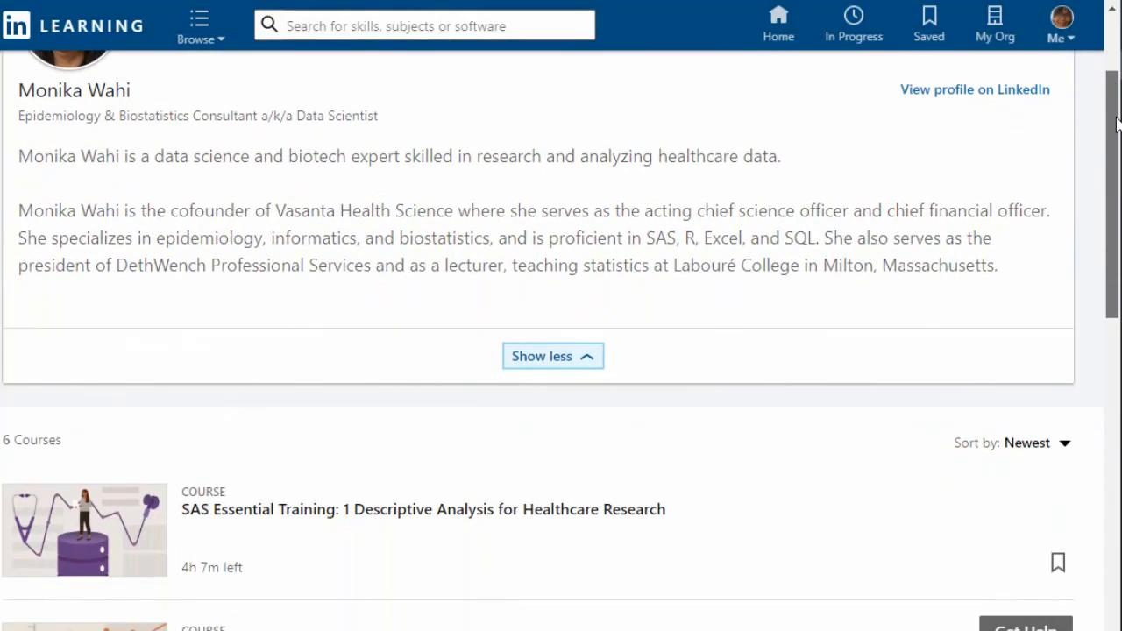
pyautogui.scroll(-3)
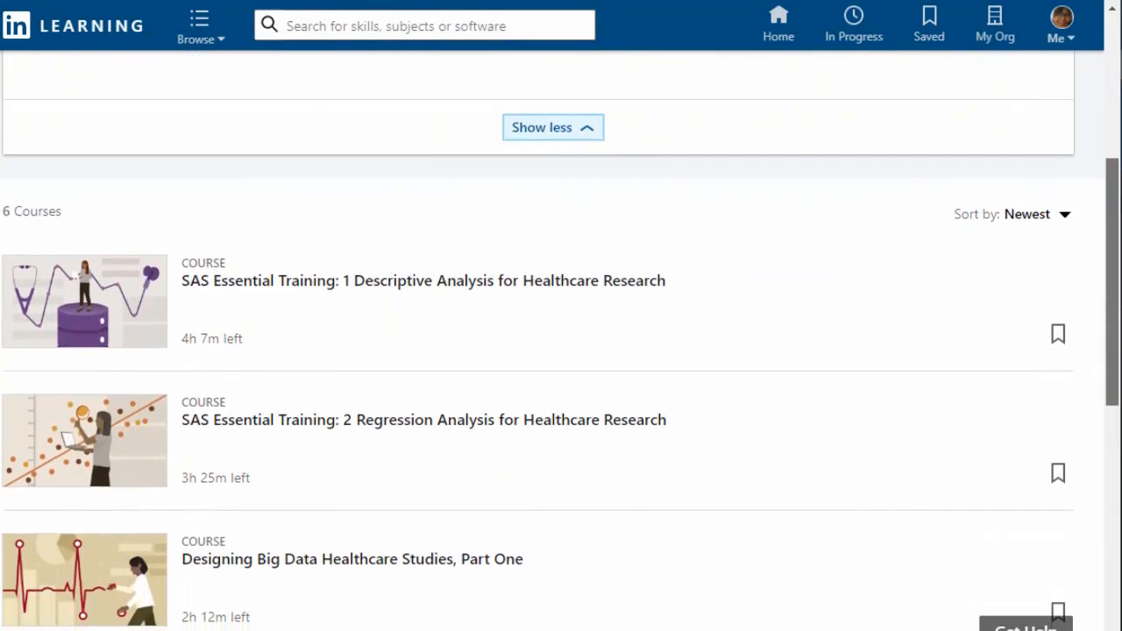
pyautogui.scroll(-3)
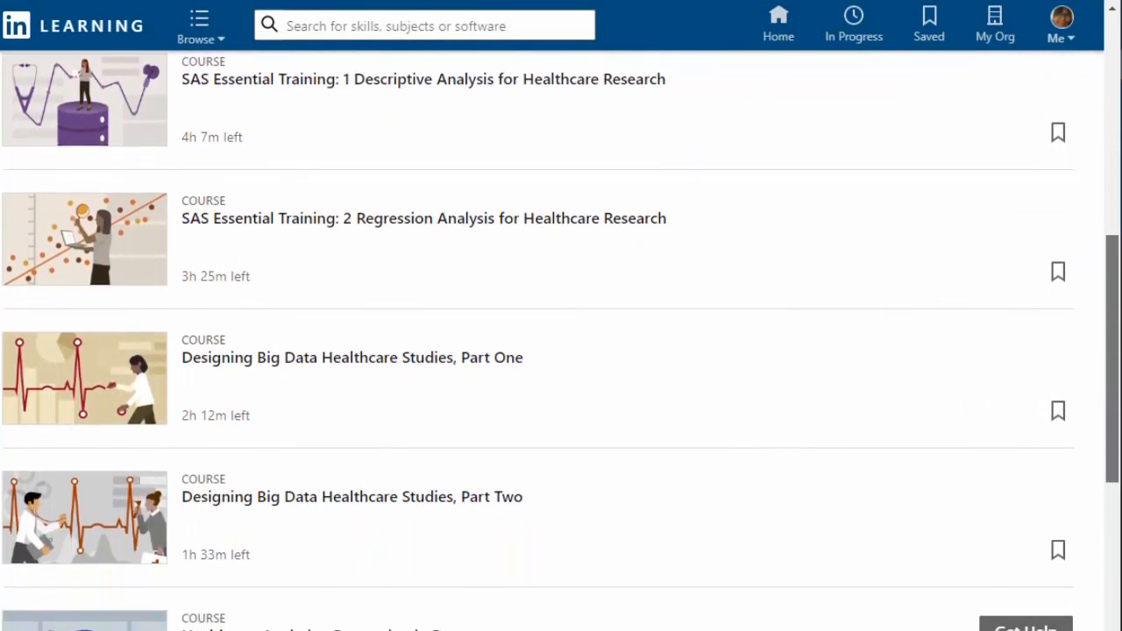